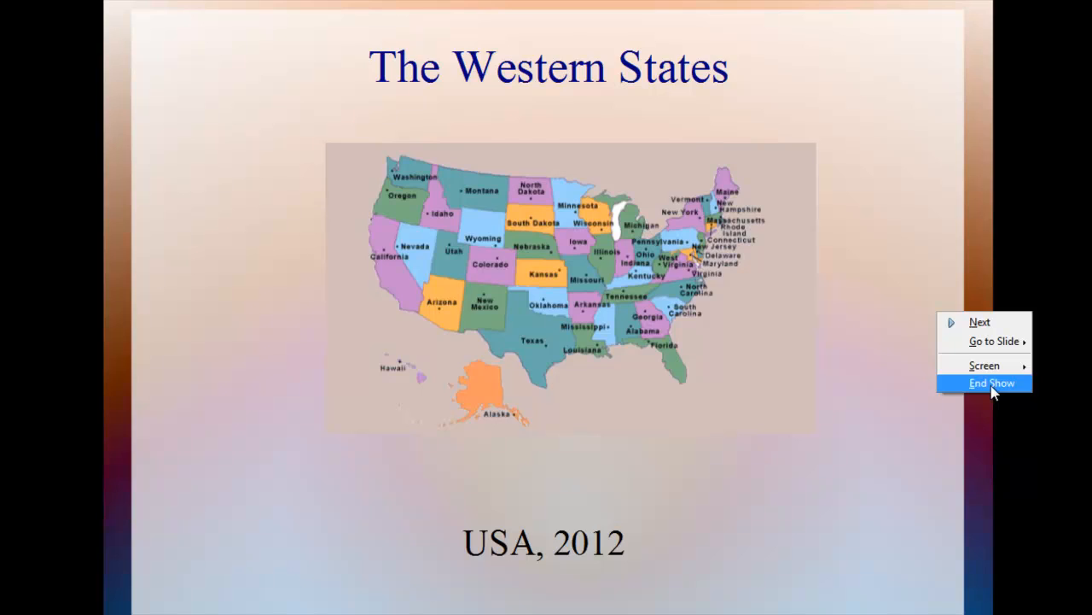
End the slide show and scroll the Slides pane down to the last slide
{"action": "left_click", "coordinate": [991, 382]}
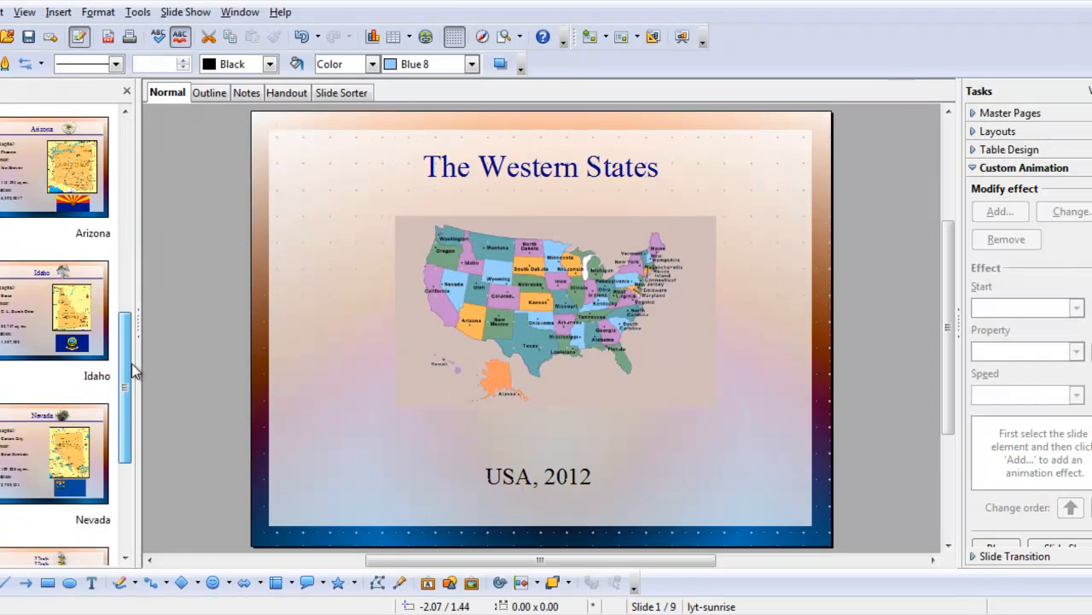
{"action": "scroll", "scroll_direction": "down", "scroll_amount": 3}
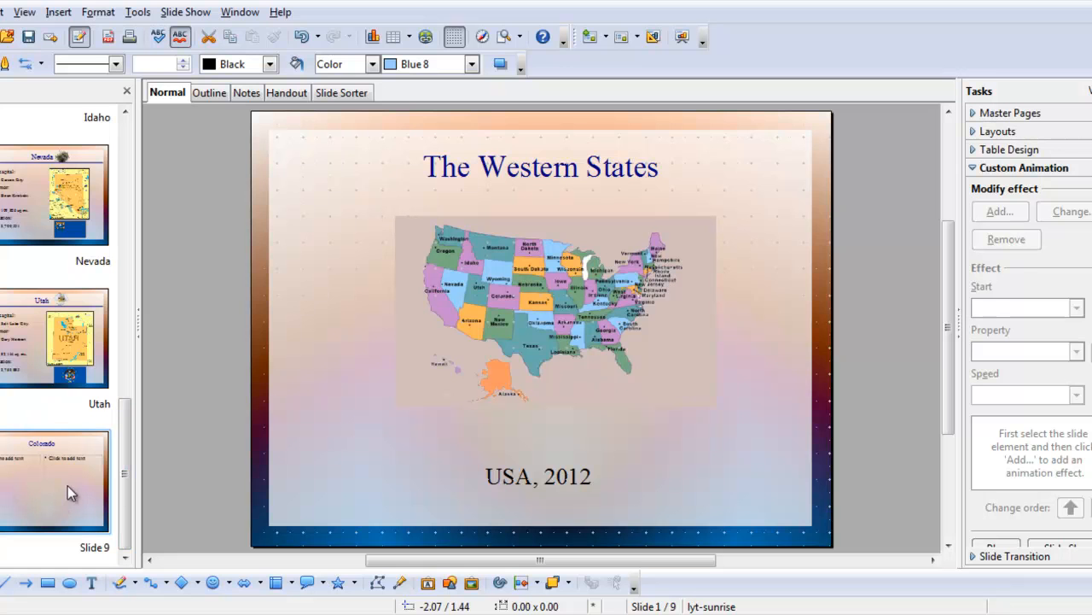
{"action": "mouse_move", "coordinate": [67, 497]}
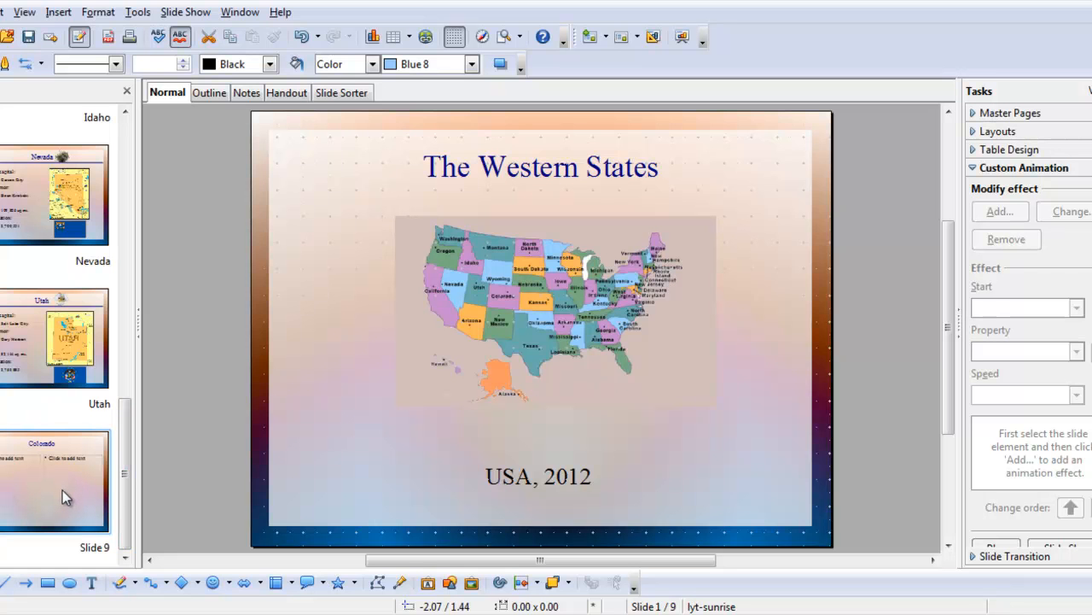
Rename slide 9 from 'Slide 9' to 'Colorado'
{"action": "left_click", "coordinate": [55, 477]}
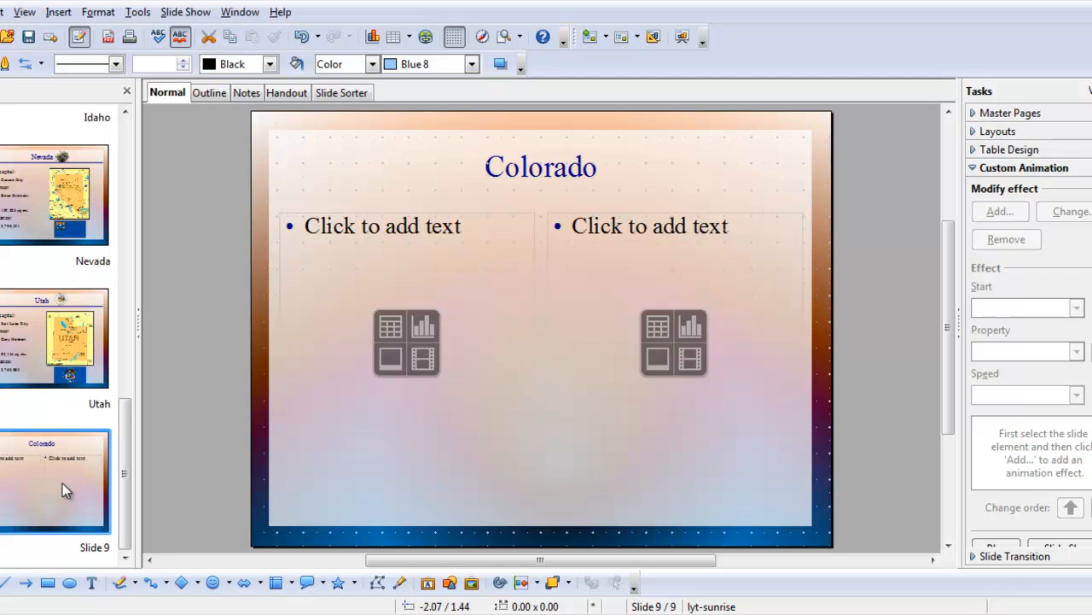
{"action": "mouse_move", "coordinate": [47, 487]}
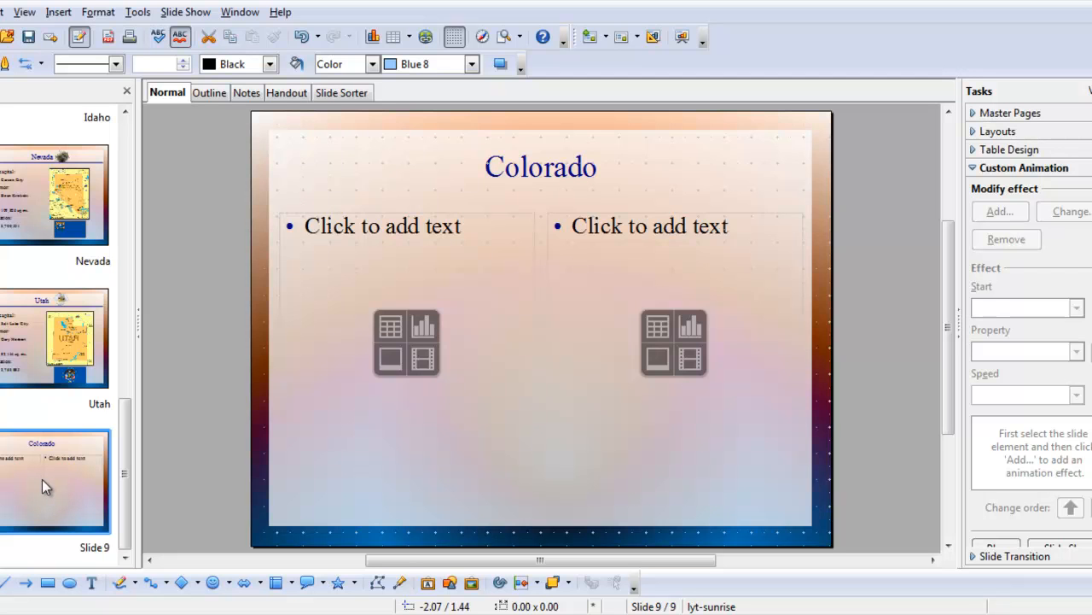
{"action": "mouse_move", "coordinate": [77, 478]}
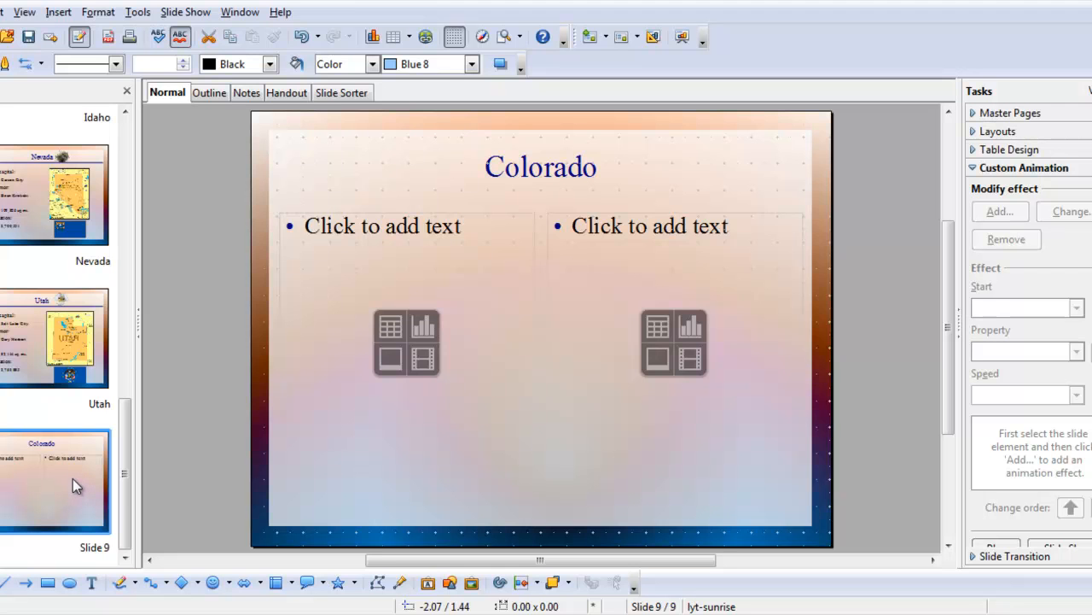
{"action": "right_click", "coordinate": [77, 482]}
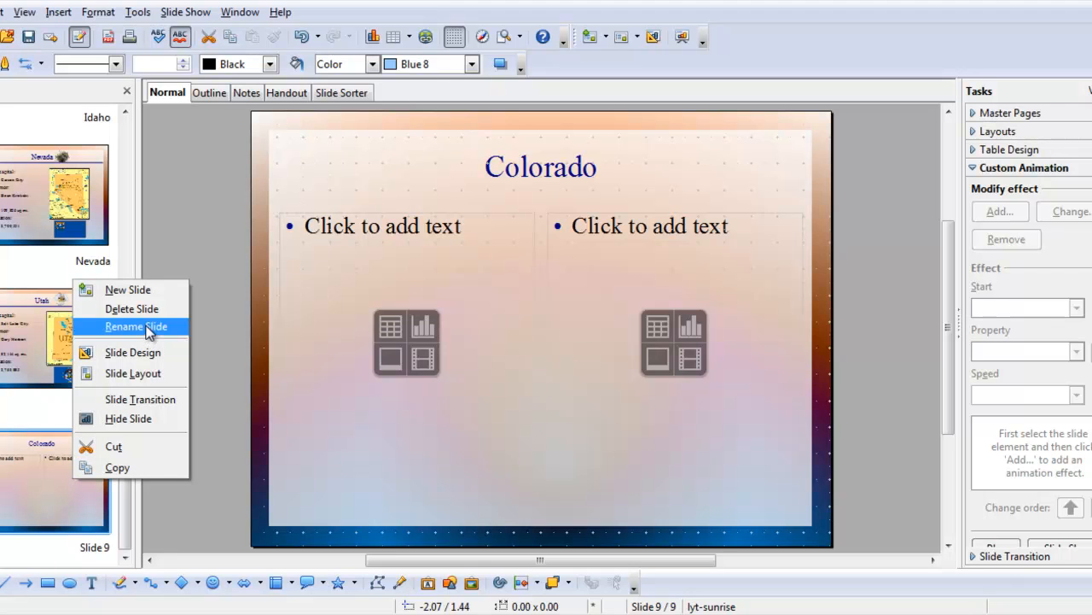
{"action": "left_click", "coordinate": [135, 326]}
{"action": "type", "text": "Colora"}
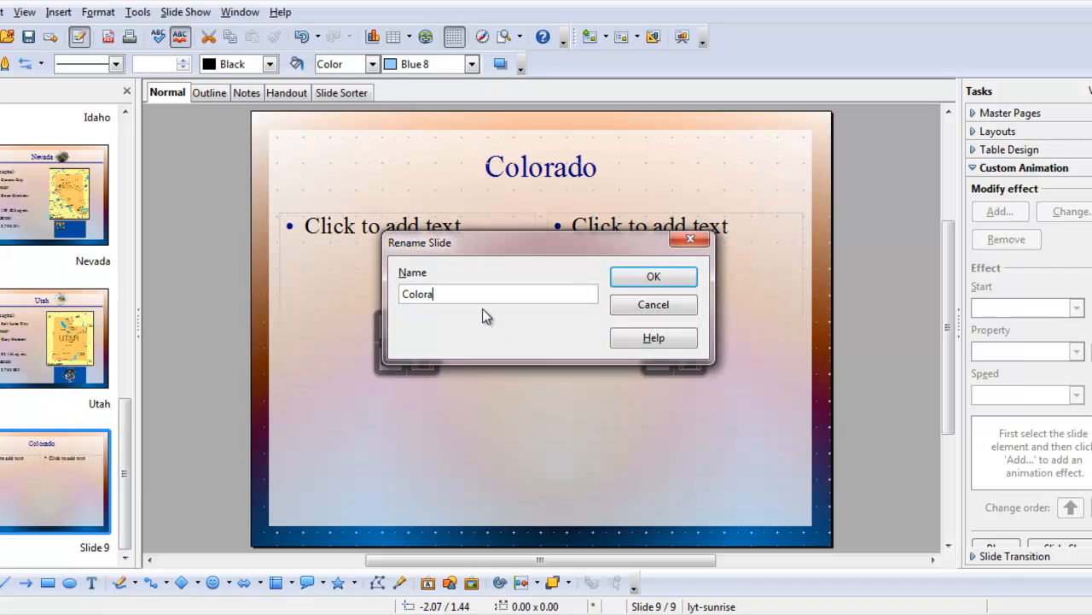
{"action": "type", "text": "do"}
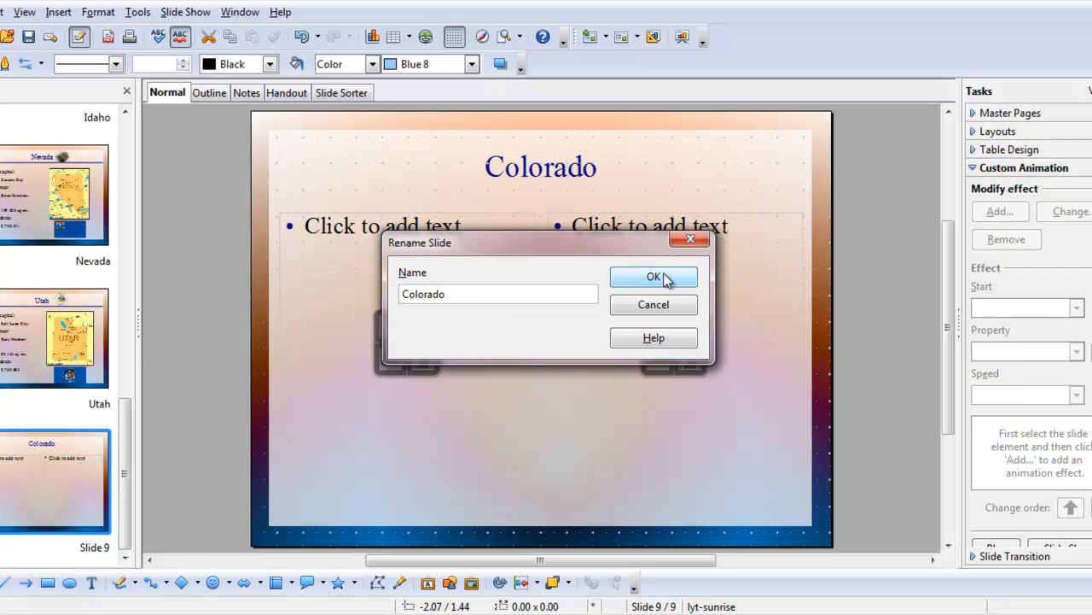
{"action": "left_click", "coordinate": [654, 277]}
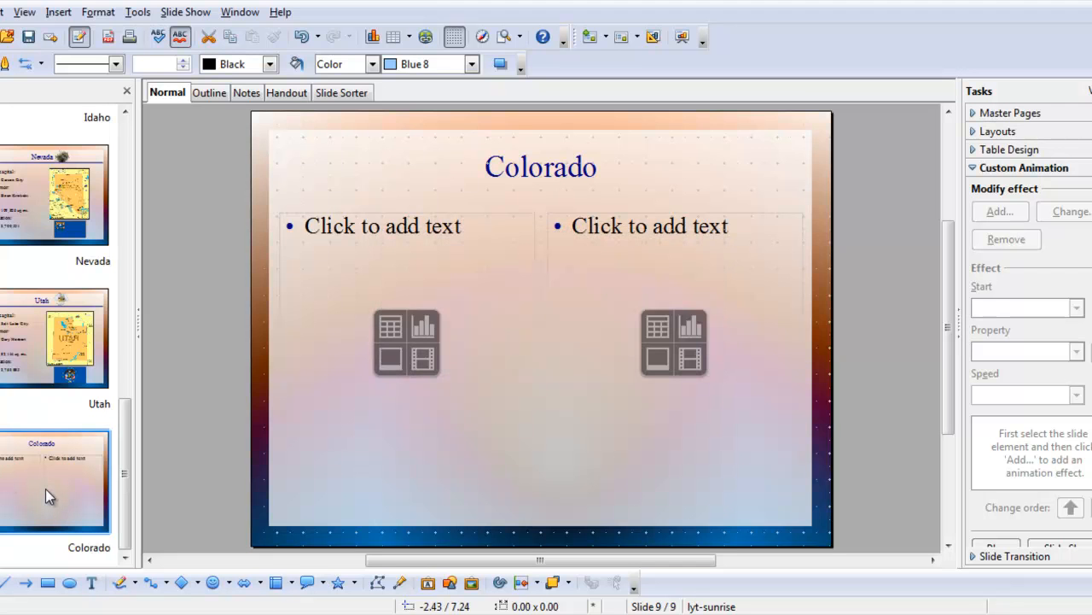
{"action": "mouse_move", "coordinate": [125, 529]}
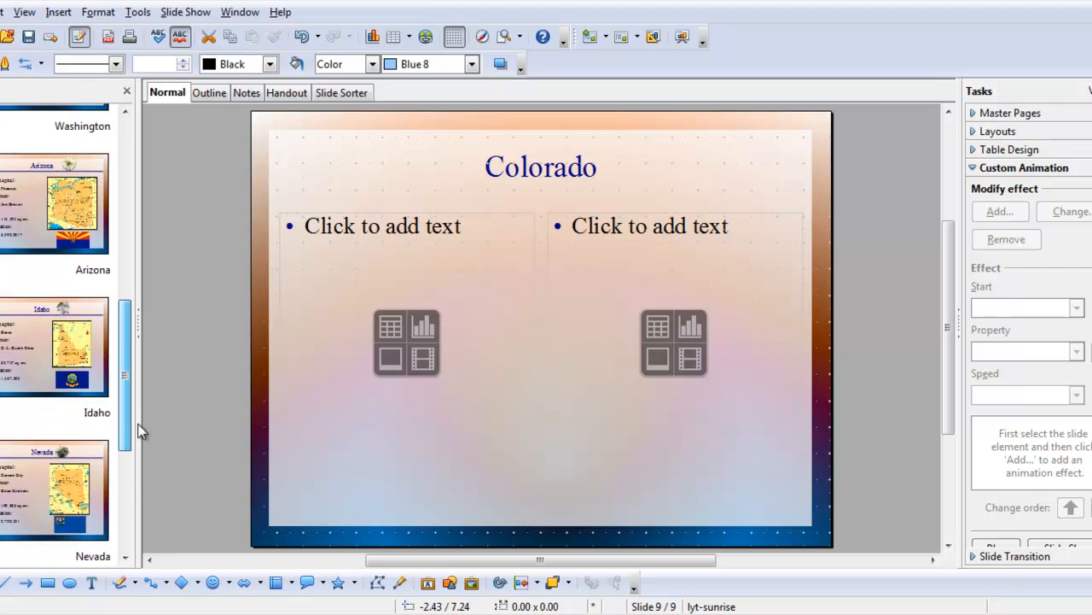
Draw a small rectangle on the title slide and drag it over Colorado on the map
{"action": "scroll", "scroll_direction": "up", "scroll_amount": 3}
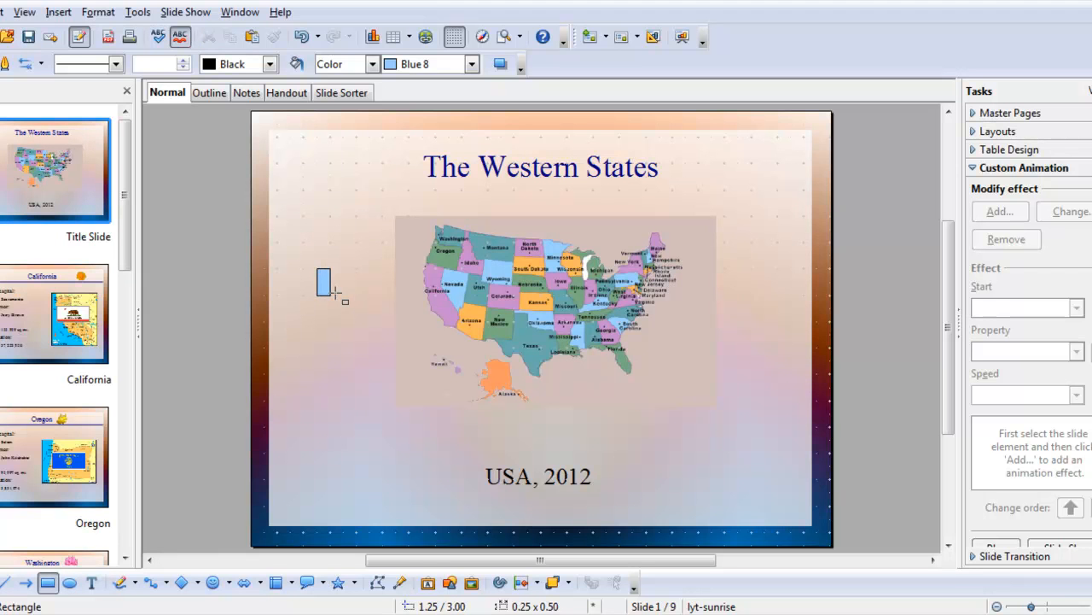
{"action": "left_click_drag", "start_coordinate": [329, 294], "coordinate": [344, 294]}
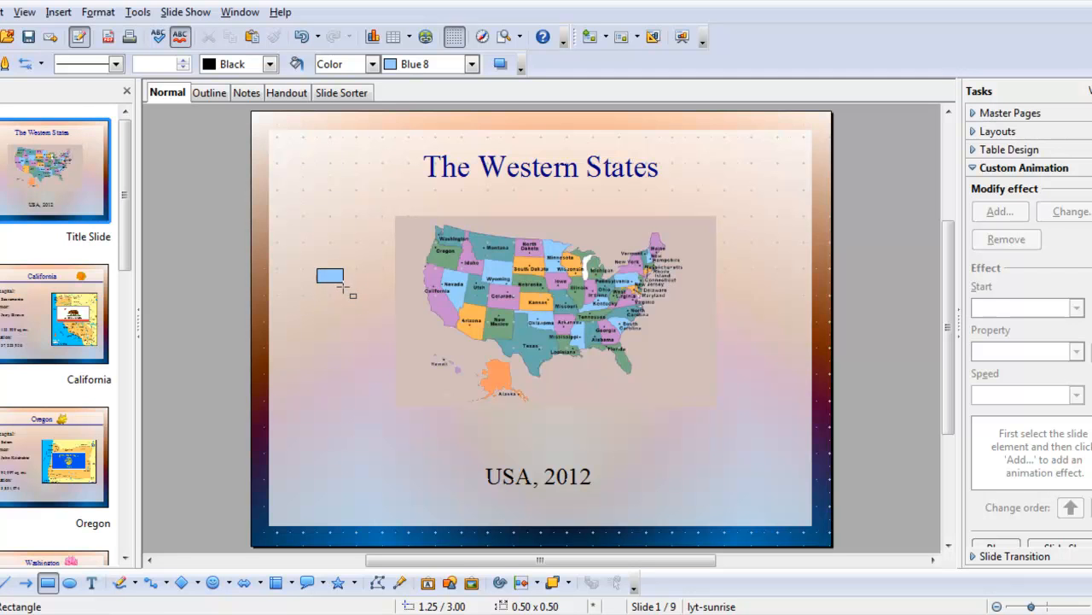
{"action": "left_click", "coordinate": [330, 275]}
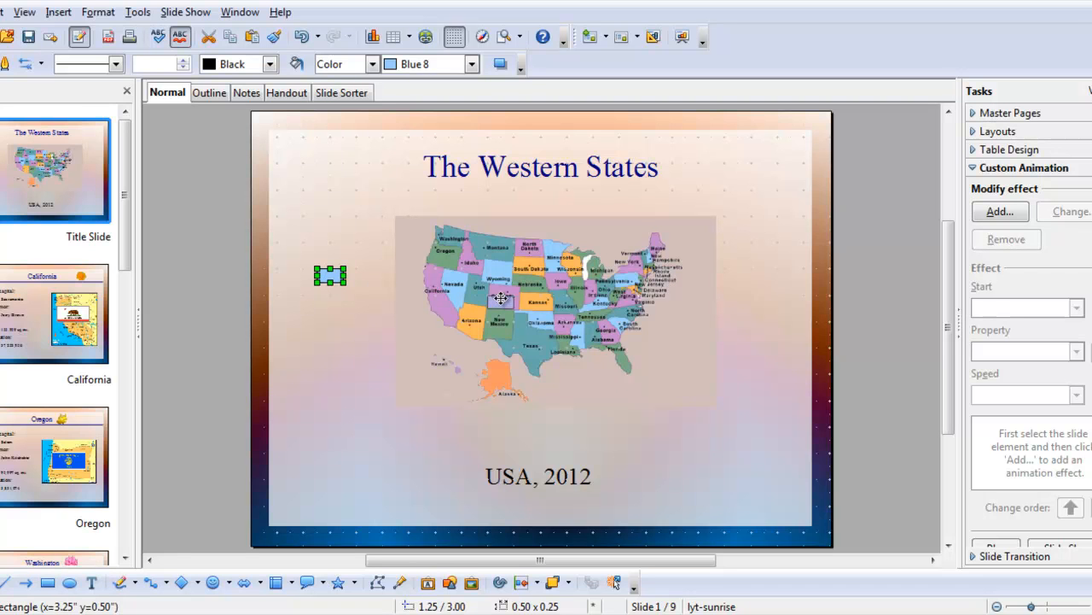
{"action": "left_click_drag", "start_coordinate": [330, 276], "coordinate": [501, 301]}
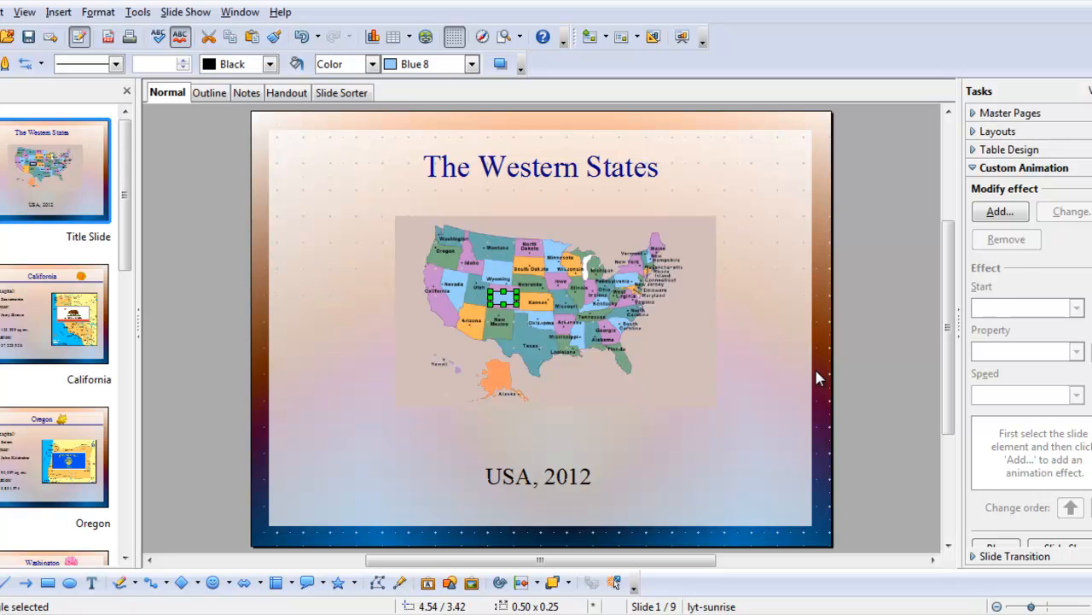
{"action": "mouse_move", "coordinate": [533, 314]}
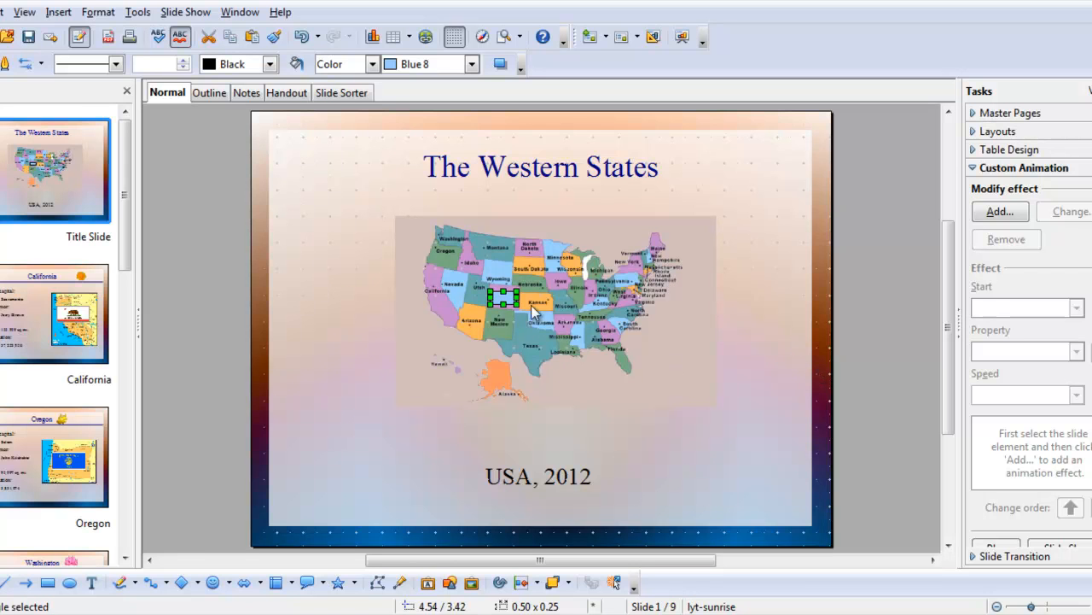
{"action": "mouse_move", "coordinate": [546, 511]}
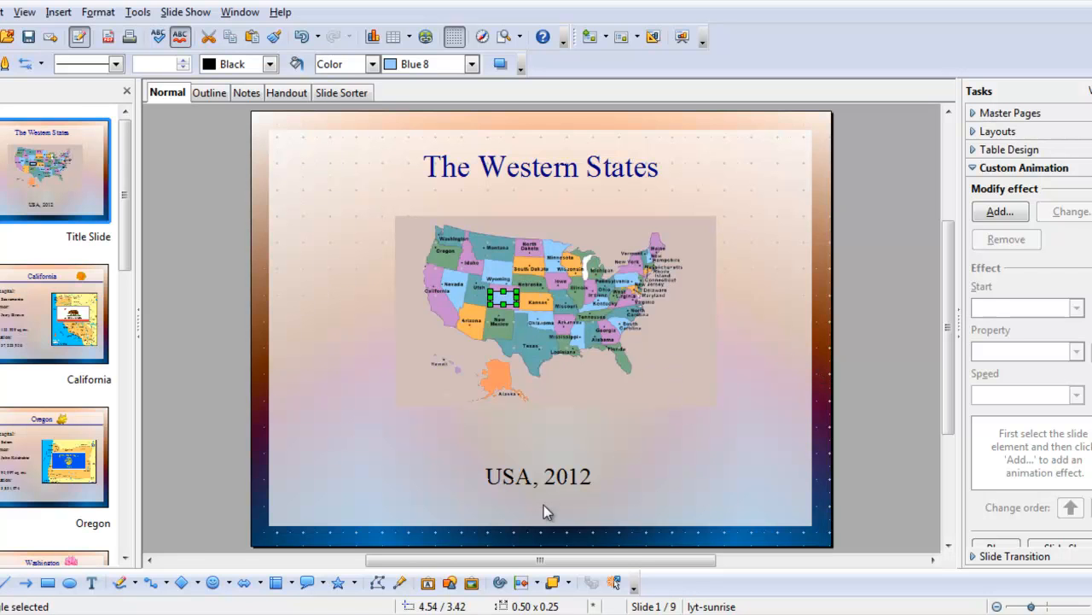
{"action": "mouse_move", "coordinate": [614, 585]}
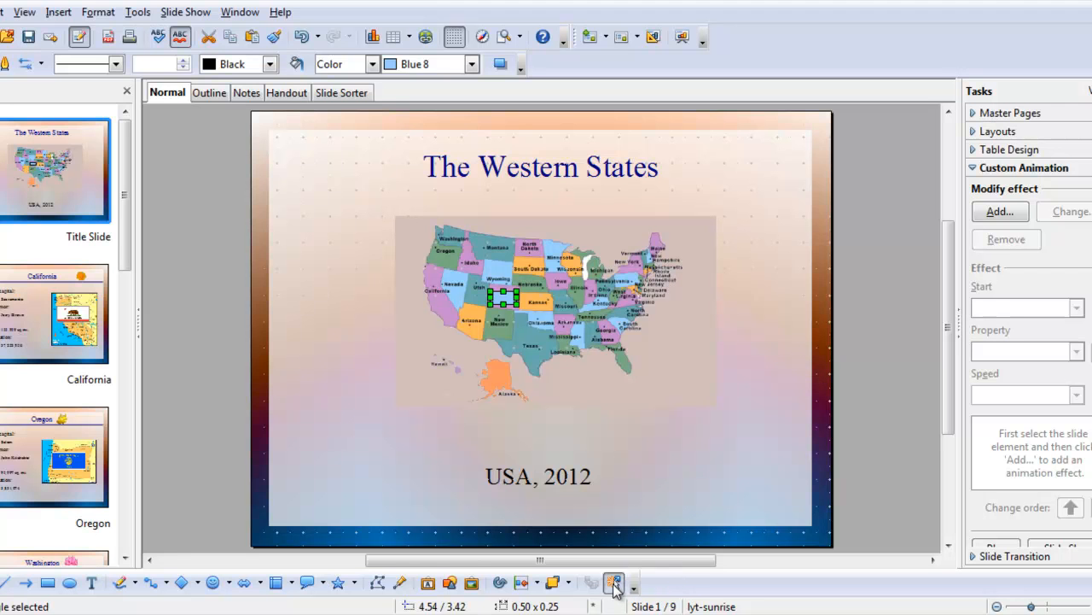
Set the rectangle's mouse-click action to Go to page or object, targeting the Colorado slide
{"action": "left_click", "coordinate": [613, 584]}
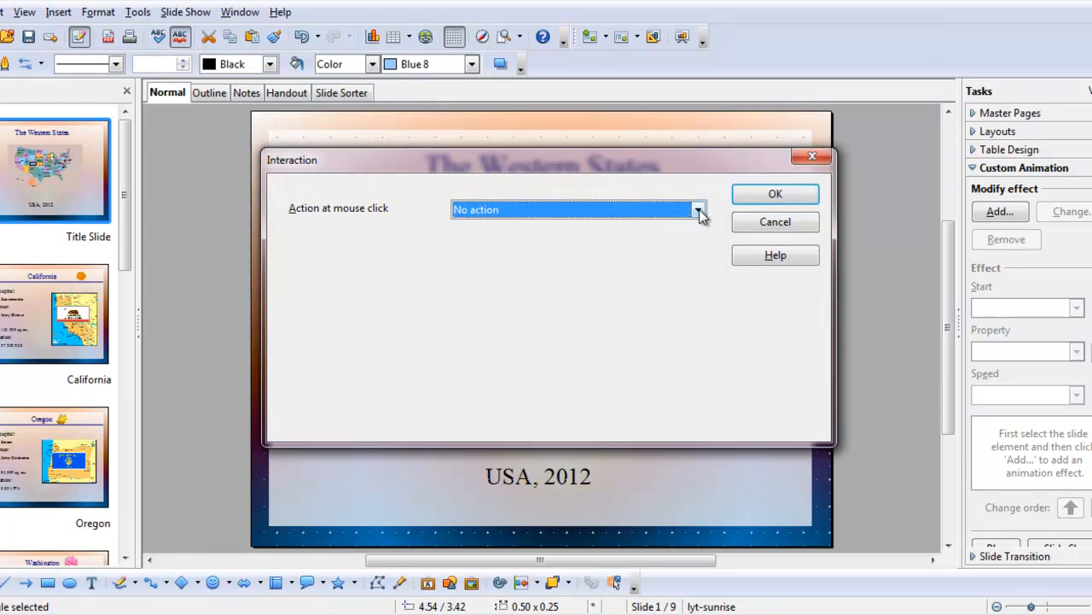
{"action": "left_click", "coordinate": [697, 209]}
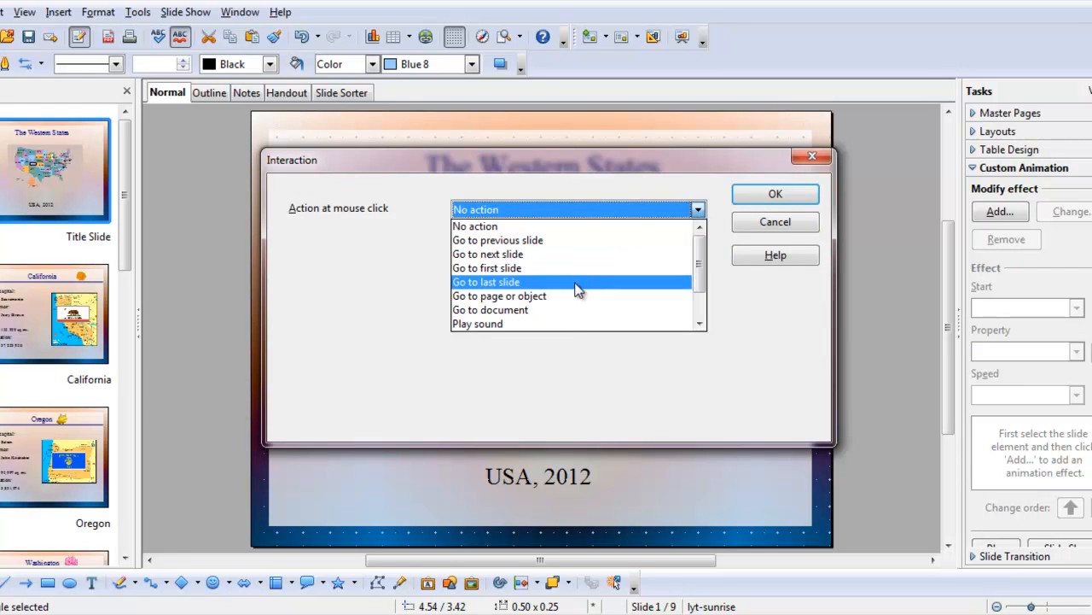
{"action": "mouse_move", "coordinate": [512, 296]}
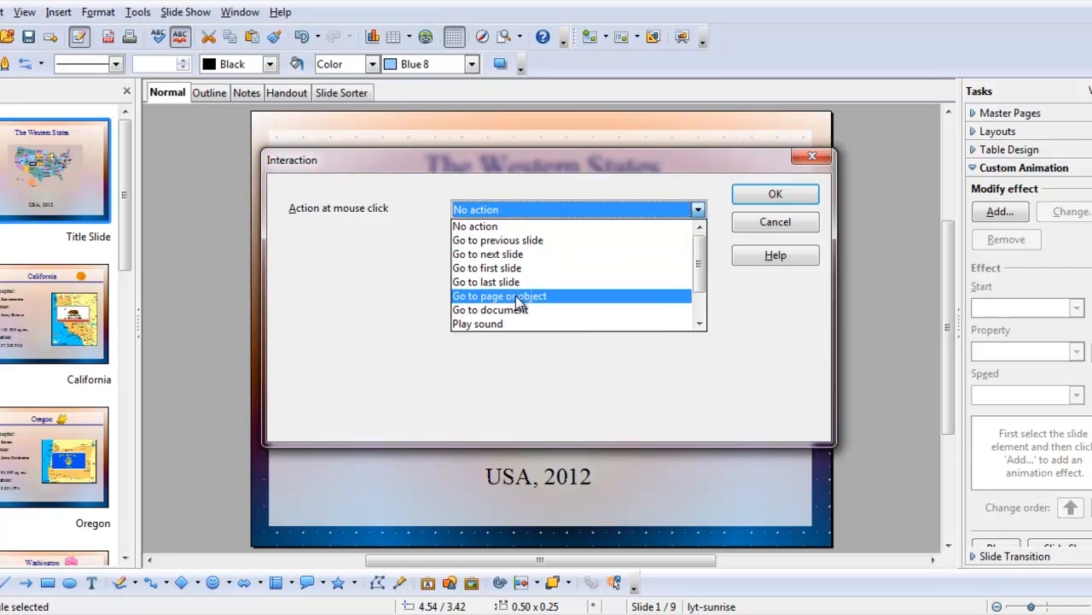
{"action": "left_click", "coordinate": [499, 295]}
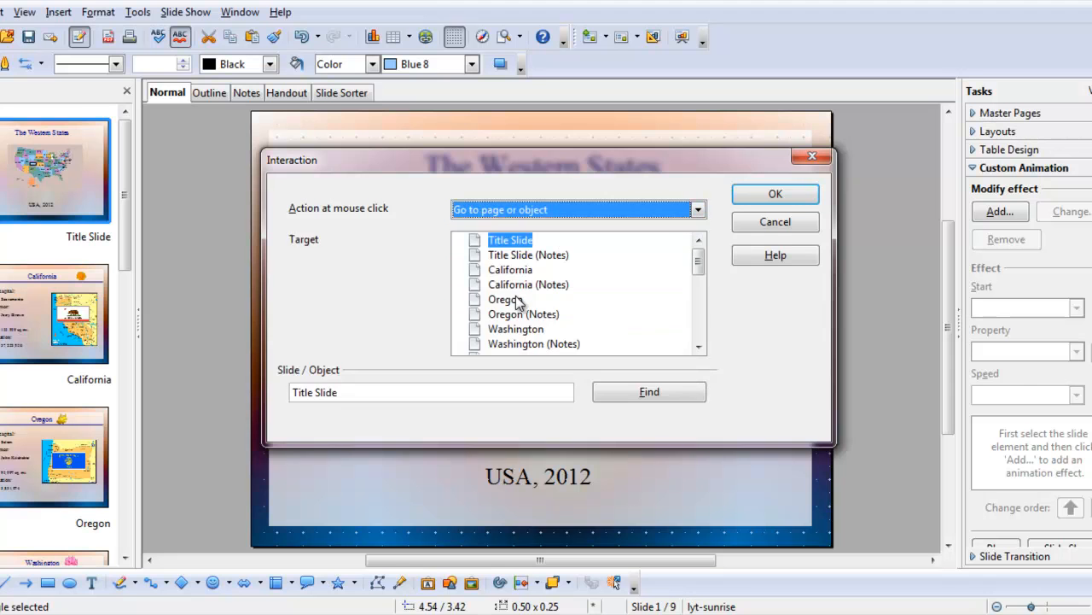
{"action": "mouse_move", "coordinate": [698, 261]}
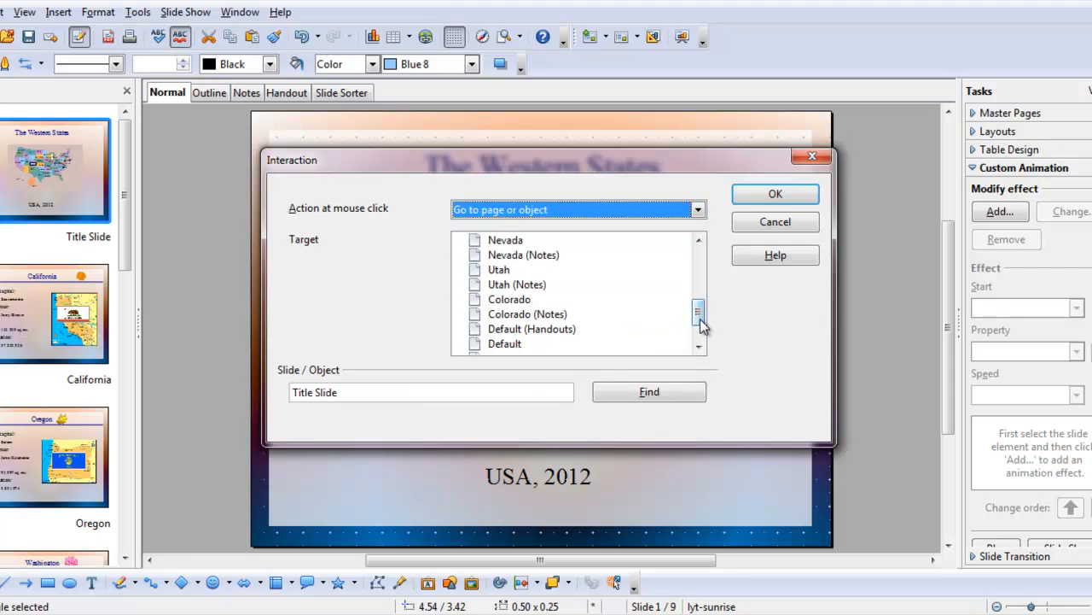
{"action": "left_click", "coordinate": [509, 299]}
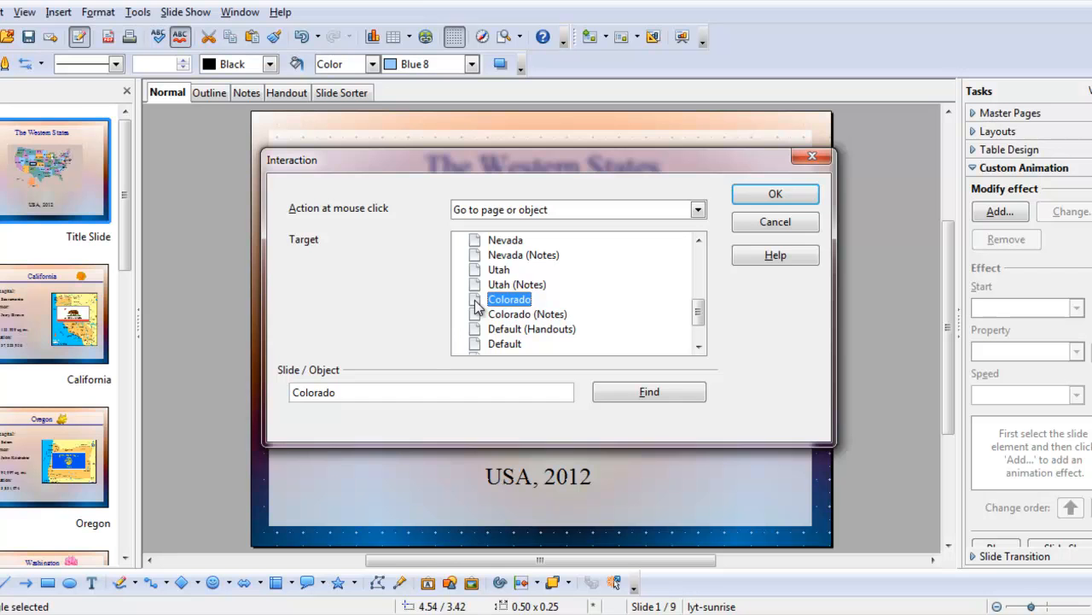
{"action": "left_click", "coordinate": [774, 194]}
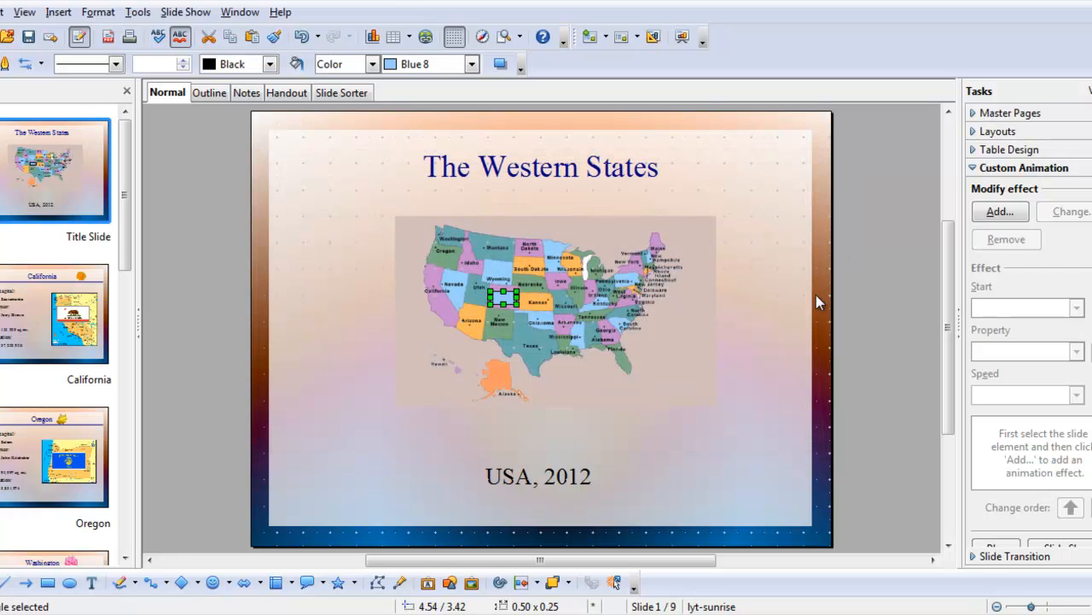
{"action": "mouse_move", "coordinate": [682, 40]}
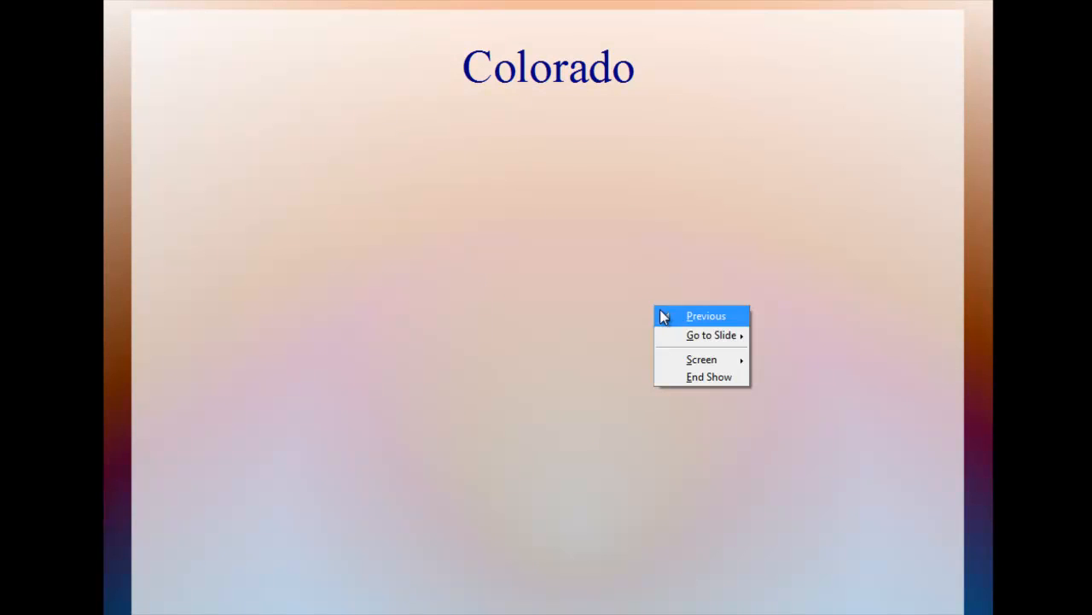
Return to the previous slide after testing the Colorado link in the show
{"action": "left_click", "coordinate": [712, 334]}
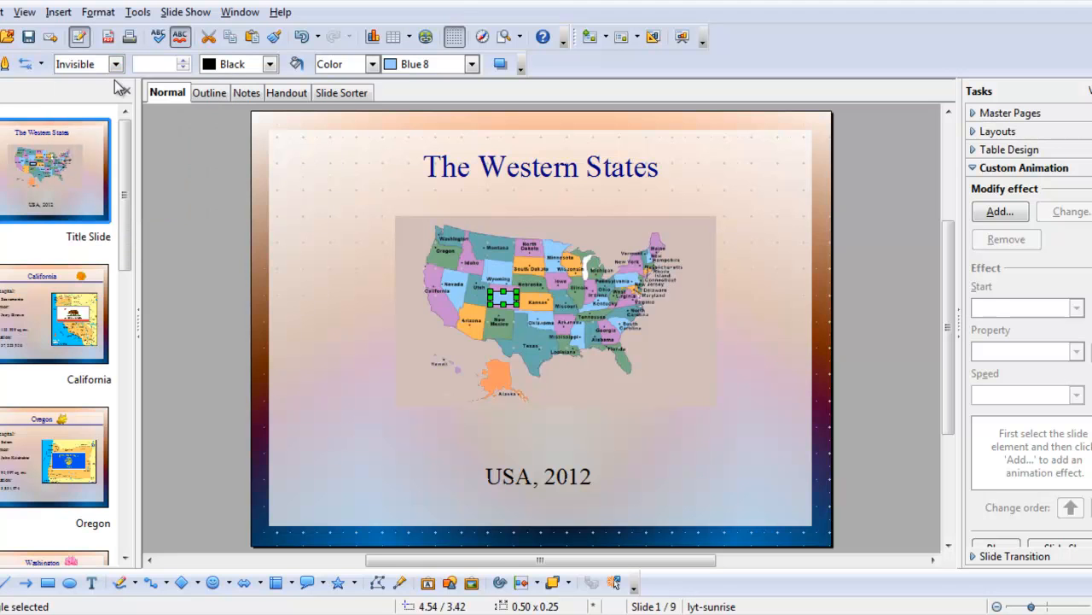
{"action": "mouse_move", "coordinate": [473, 68]}
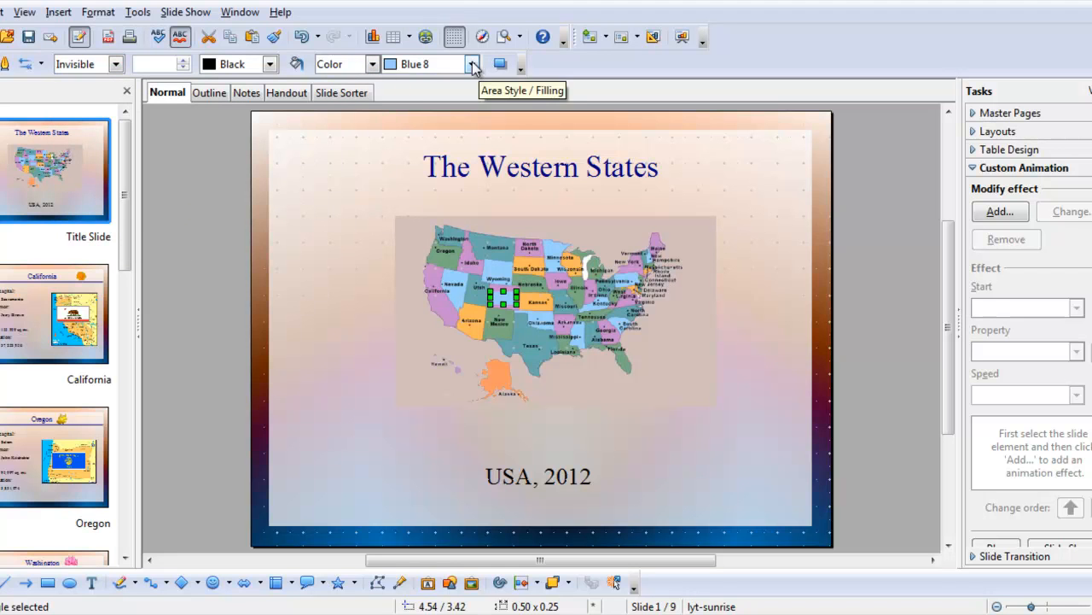
Change the rectangle's area fill from Color to None so it shows no fill
{"action": "left_click", "coordinate": [472, 63]}
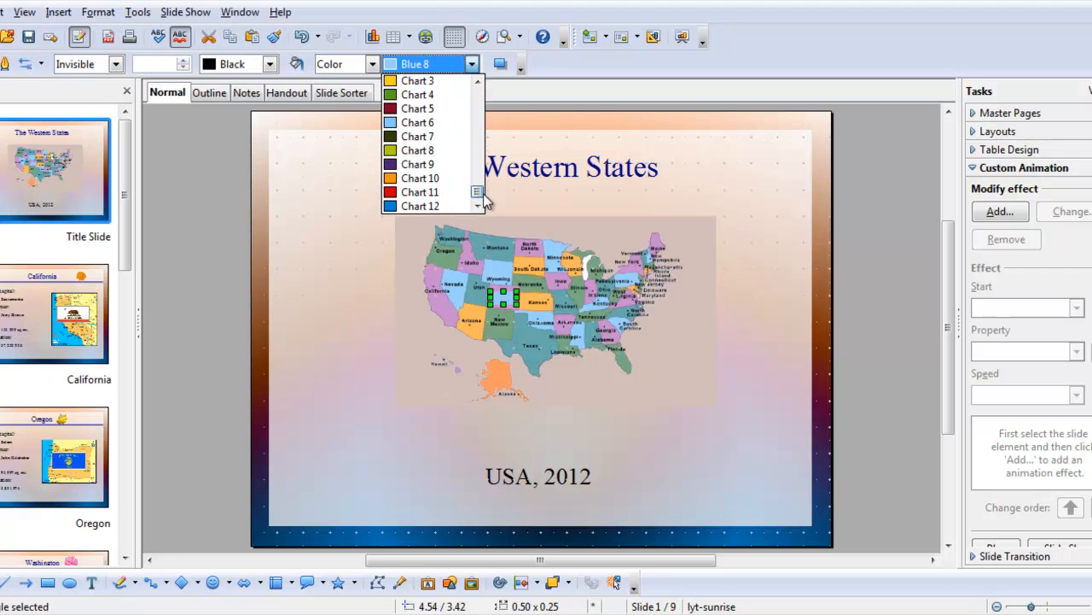
{"action": "left_click", "coordinate": [371, 64]}
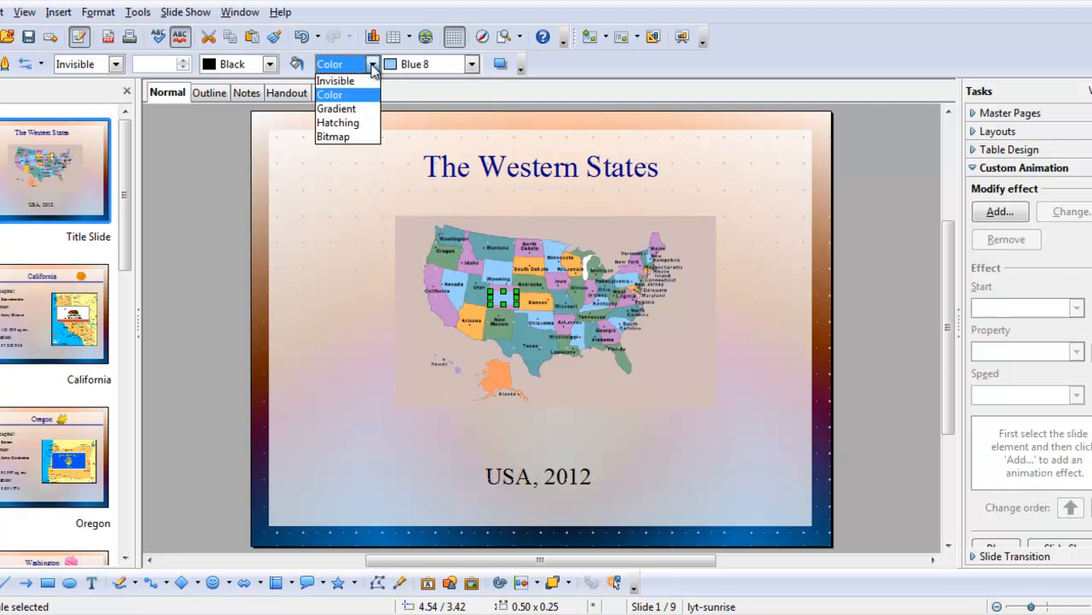
{"action": "left_click", "coordinate": [336, 80]}
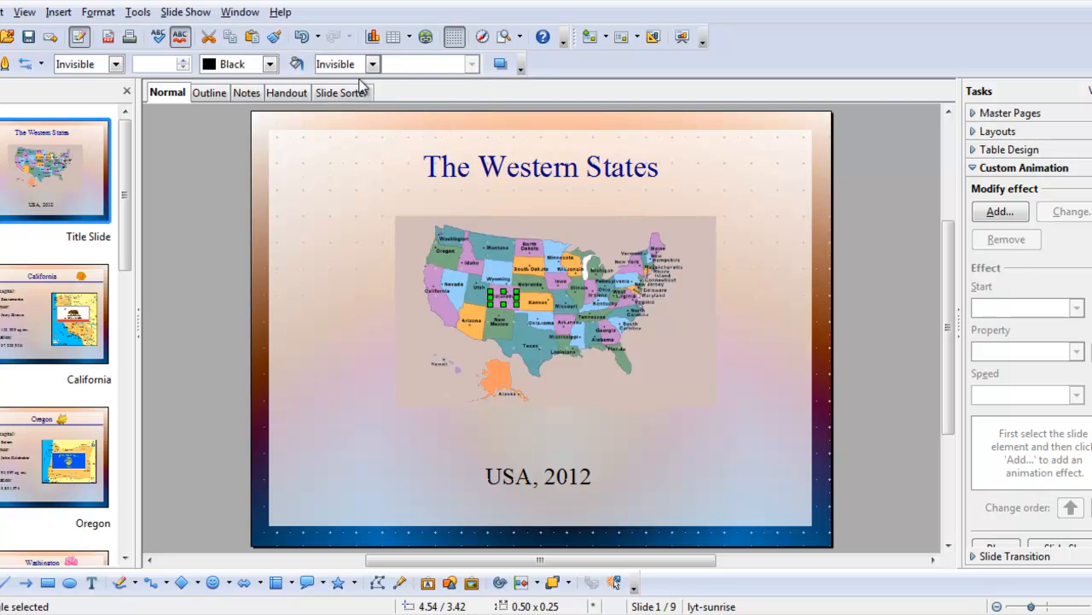
{"action": "mouse_move", "coordinate": [427, 470]}
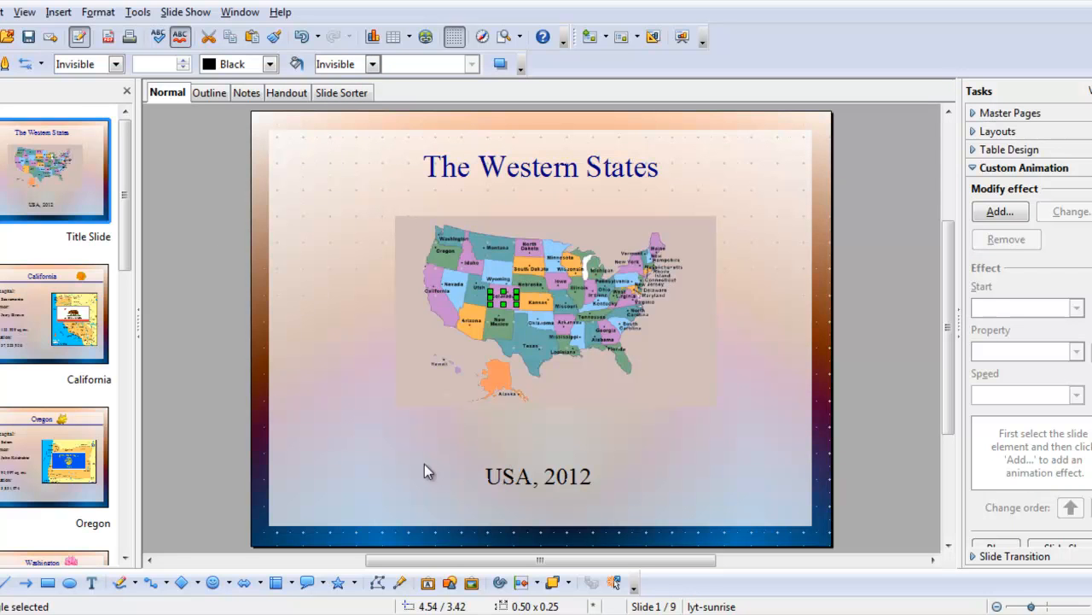
{"action": "mouse_move", "coordinate": [323, 444]}
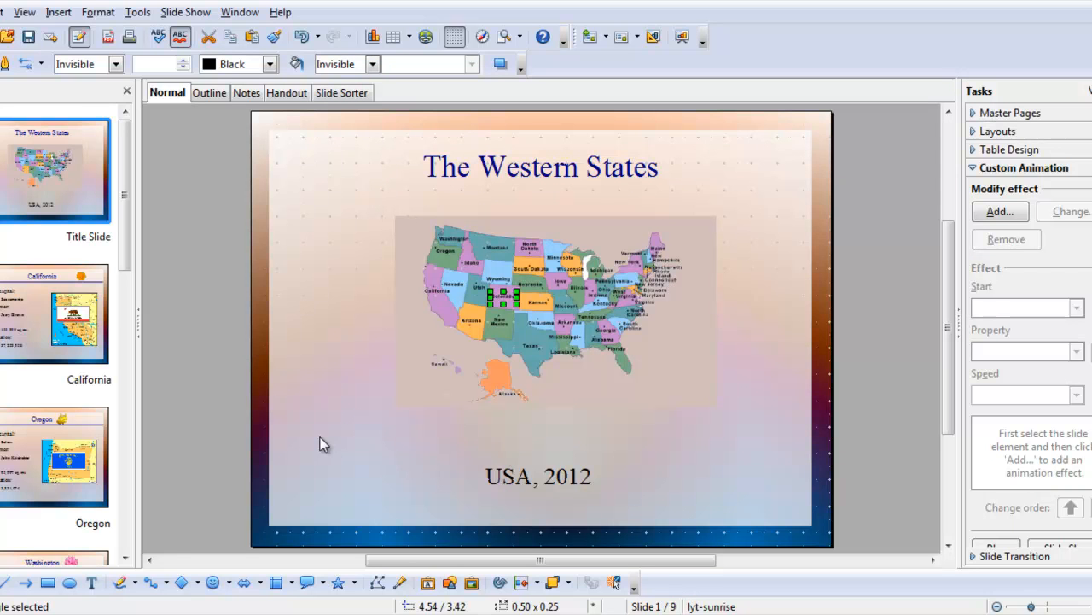
{"action": "mouse_move", "coordinate": [874, 468]}
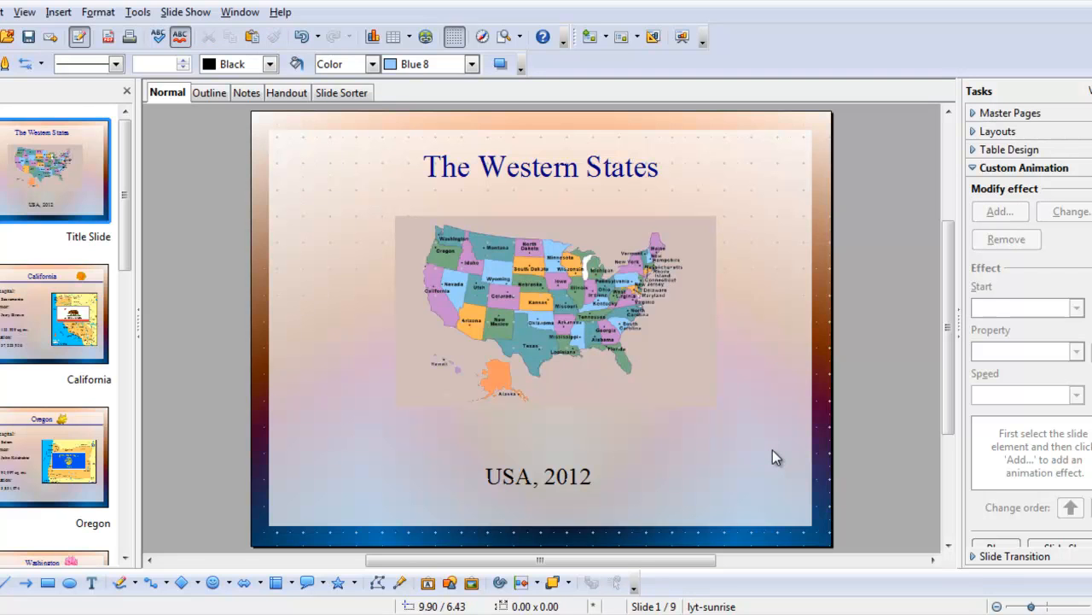
{"action": "mouse_move", "coordinate": [772, 459]}
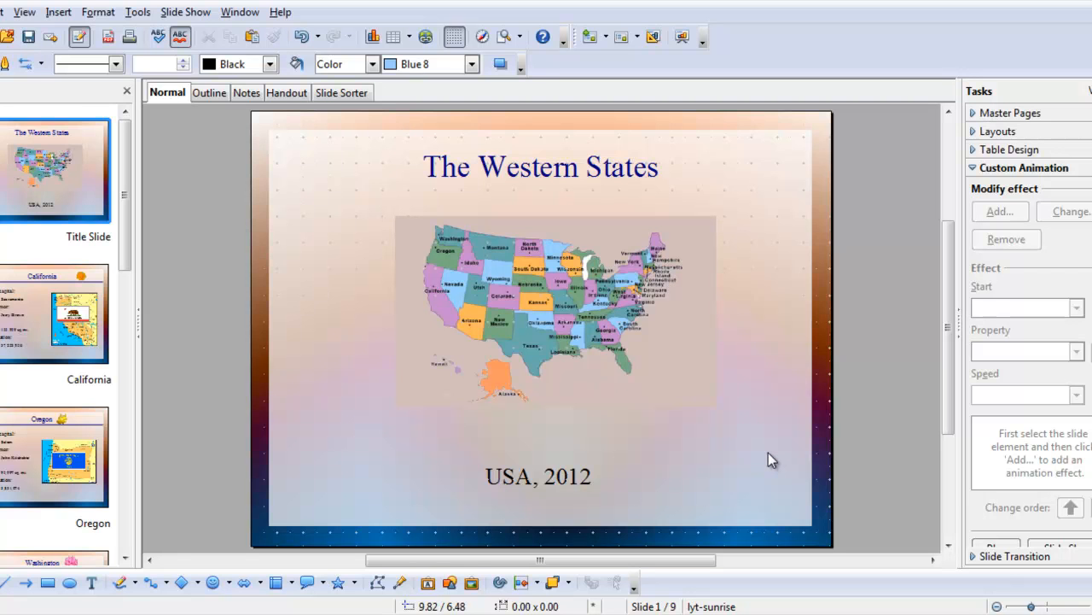
{"action": "mouse_move", "coordinate": [776, 453]}
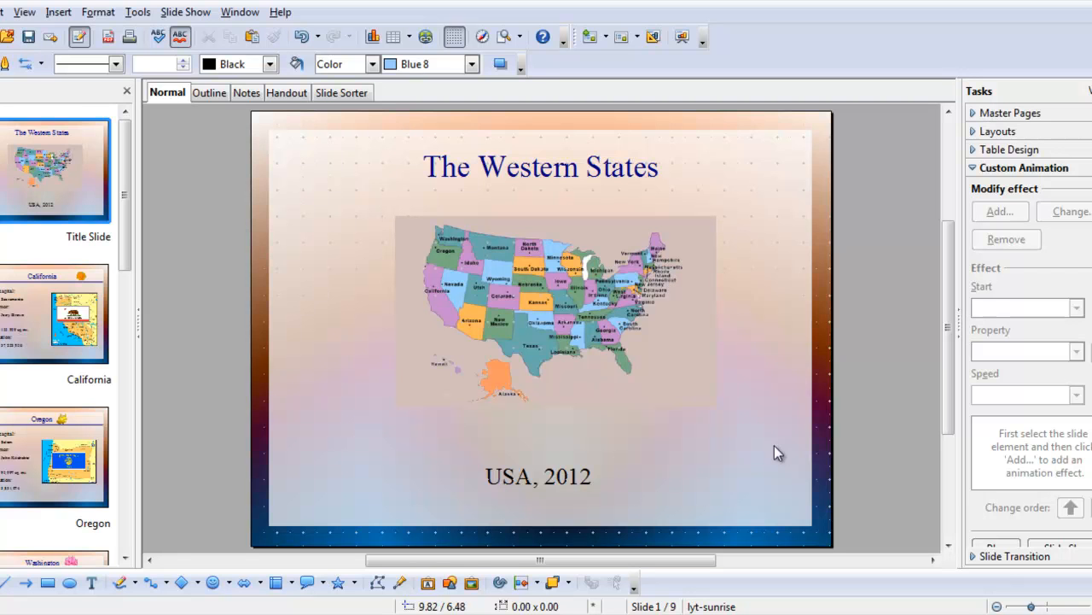
{"action": "mouse_move", "coordinate": [667, 206]}
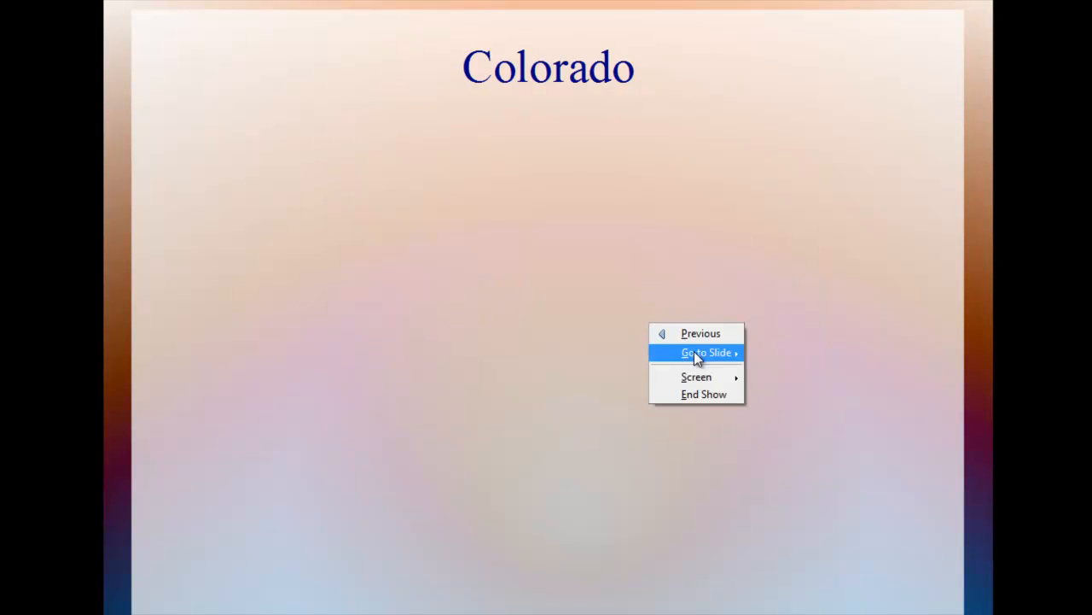
End the slide show after confirming the hidden area opens the Colorado slide
{"action": "left_click", "coordinate": [704, 393]}
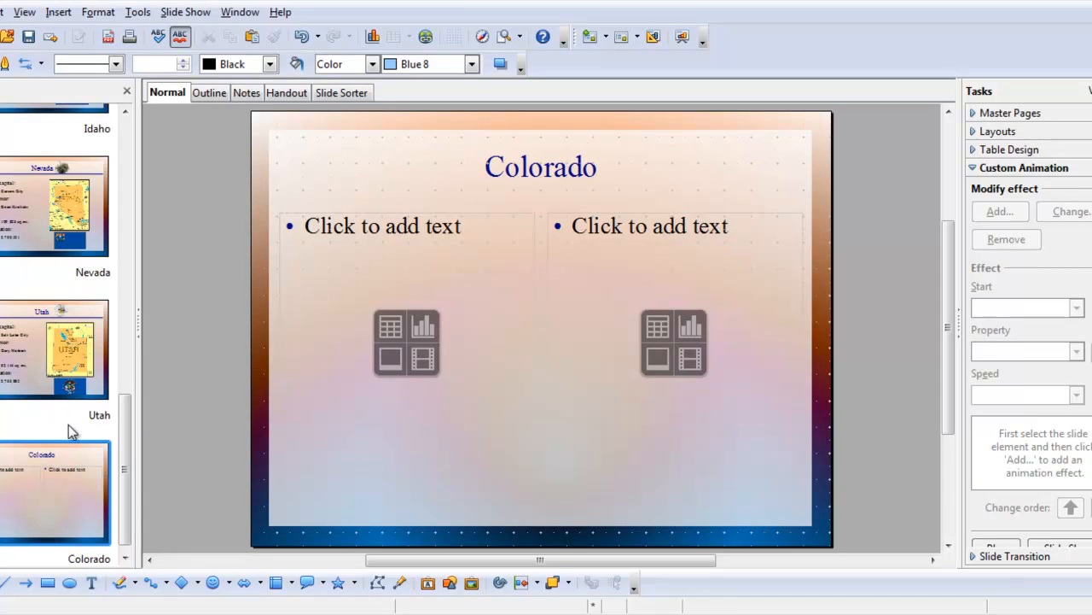
Scroll the Slides pane to the top and select the Title Slide
{"action": "scroll", "scroll_direction": "up", "scroll_amount": 3}
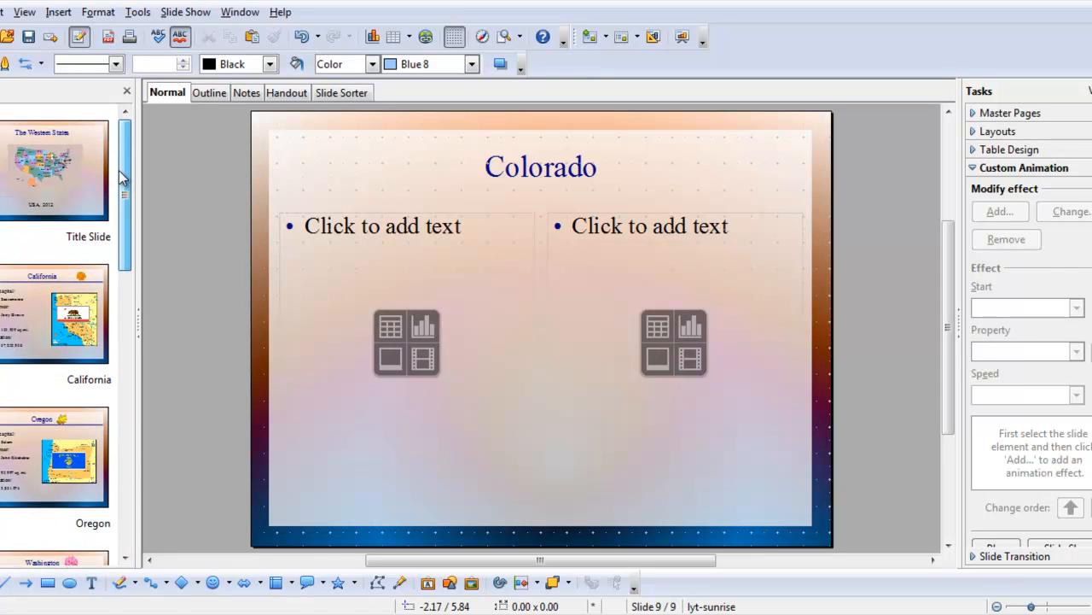
{"action": "left_click", "coordinate": [47, 171]}
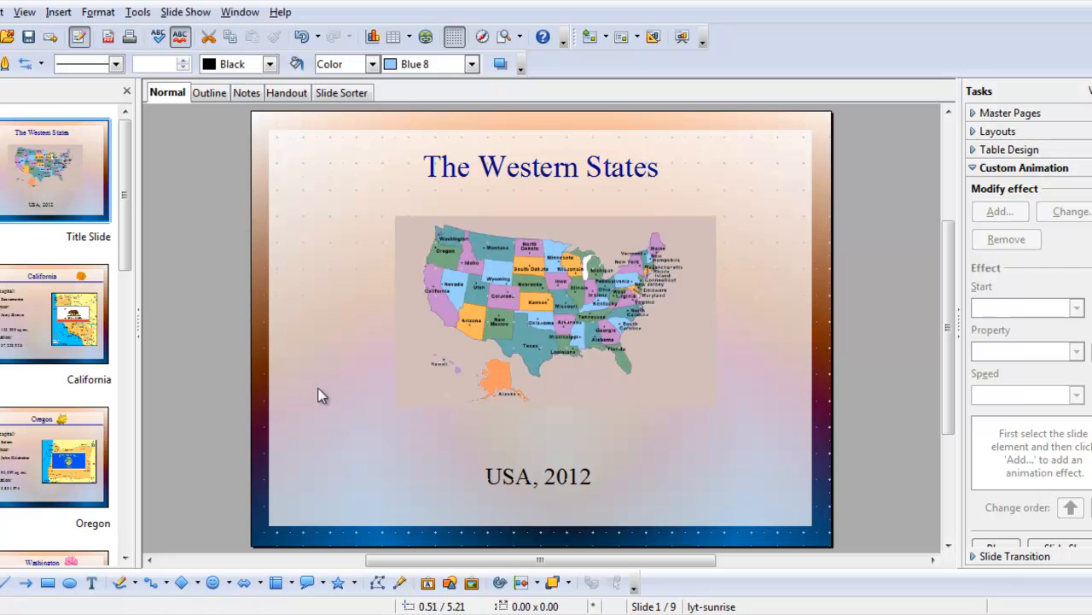
{"action": "mouse_move", "coordinate": [323, 395]}
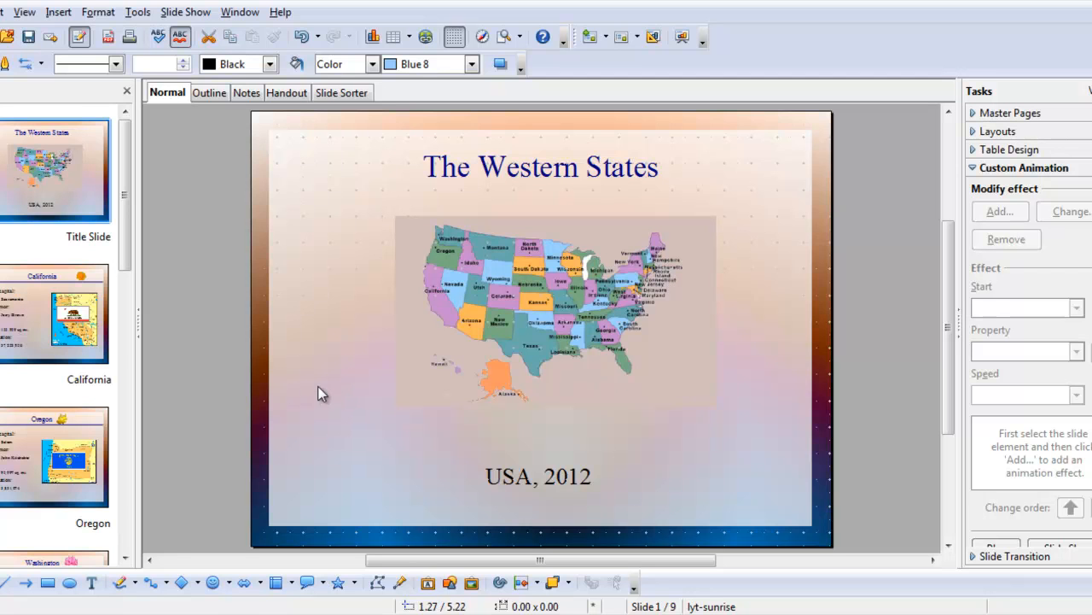
{"action": "mouse_move", "coordinate": [307, 342]}
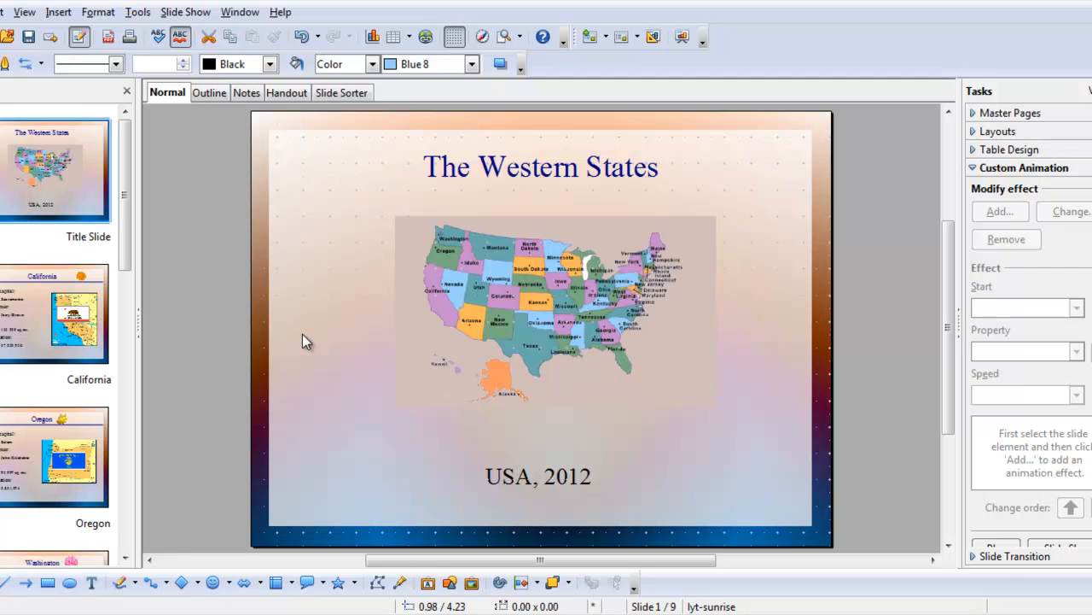
{"action": "mouse_move", "coordinate": [322, 333]}
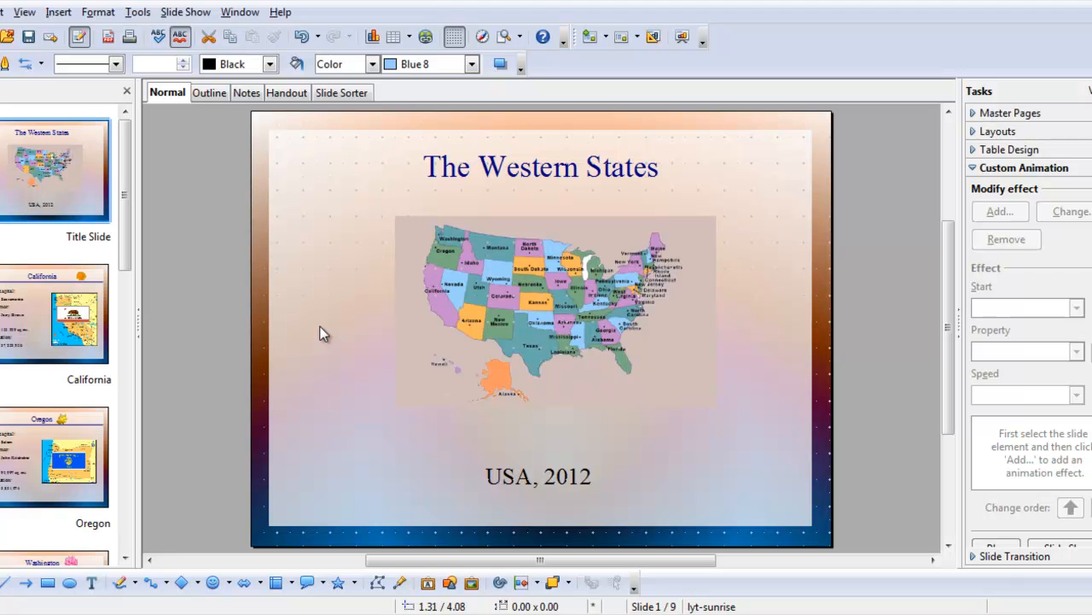